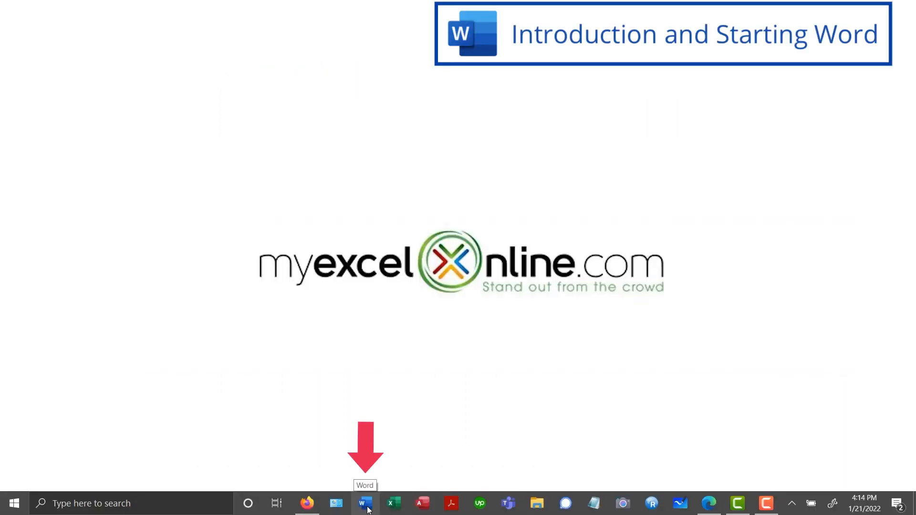
Launch Word and start a new blank document, Document1.
click(365, 503)
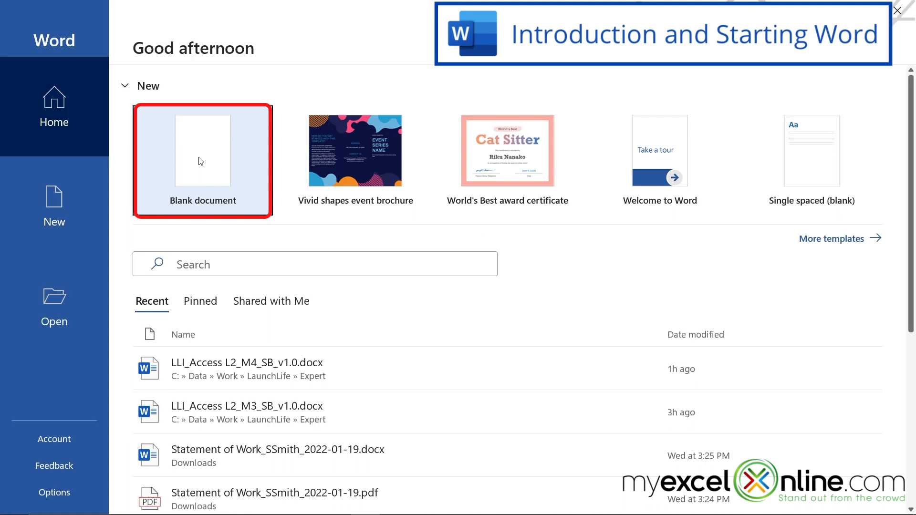
click(203, 150)
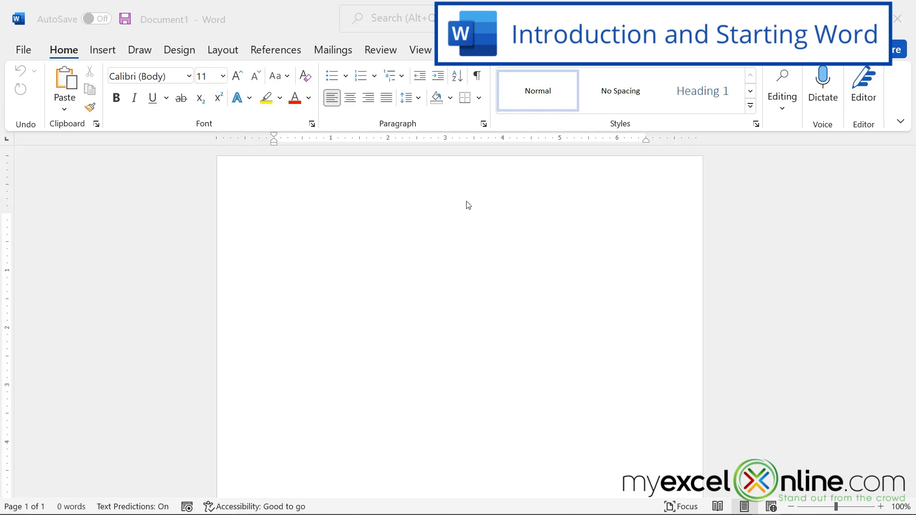
mouse_move(429, 211)
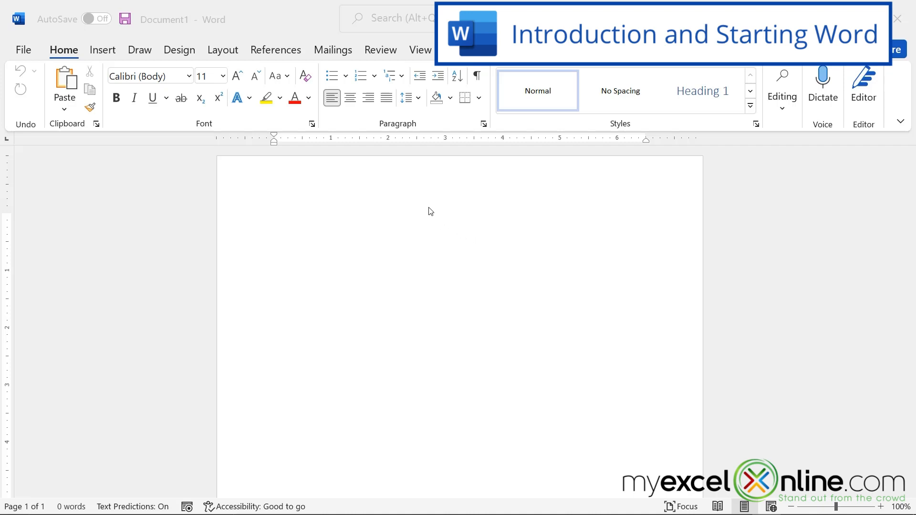
click(350, 98)
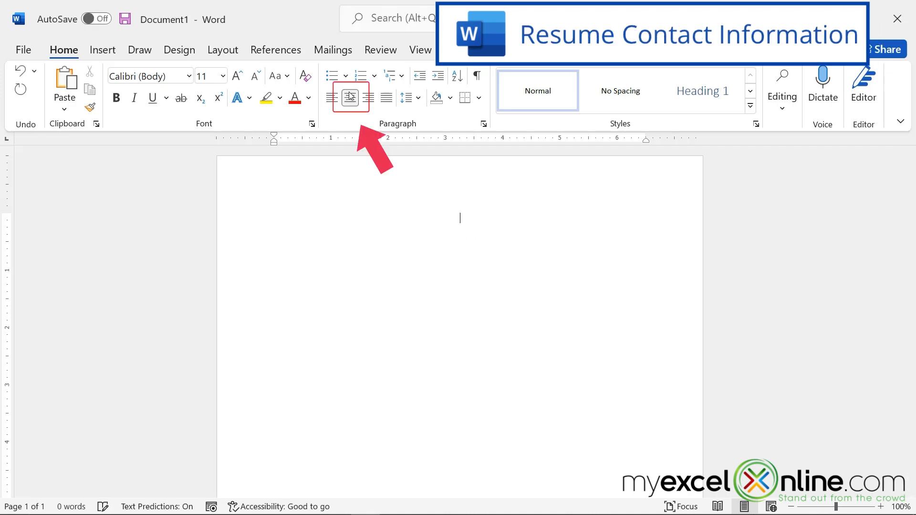
text(My Name)
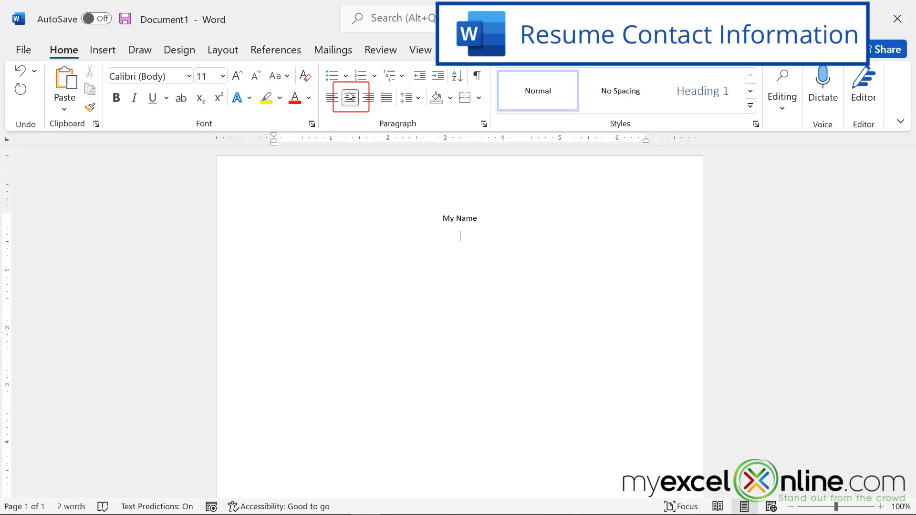
text(555.555.5555)
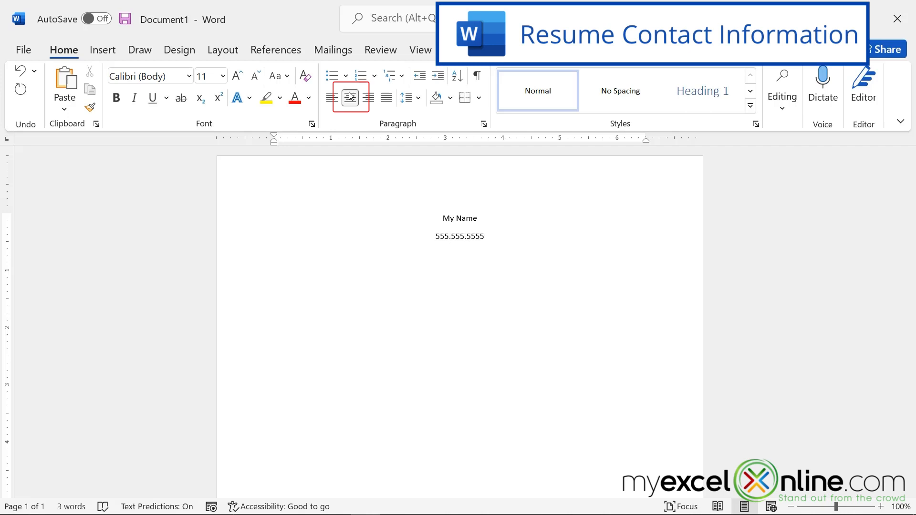
text(me@email.com)
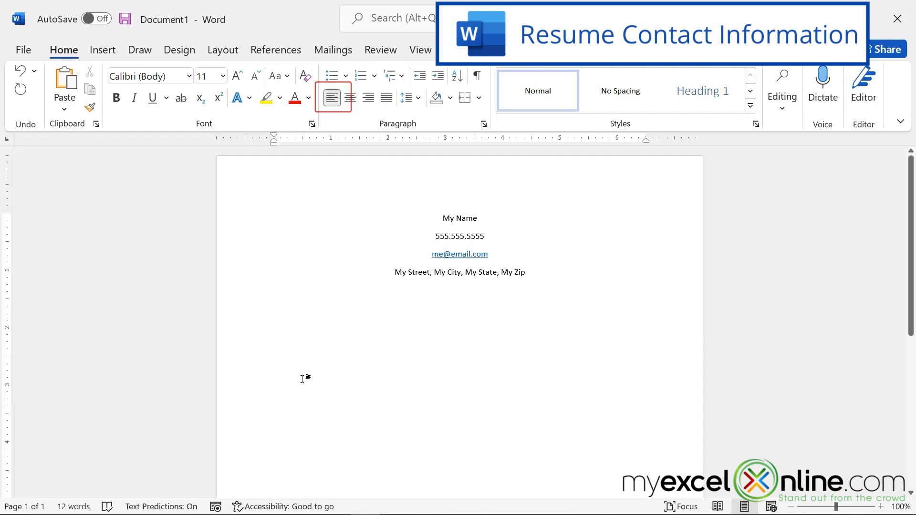
Add left-aligned headings EXPERIENCE, SKILLS and EDUCATION below the contact block.
text(EXPE)
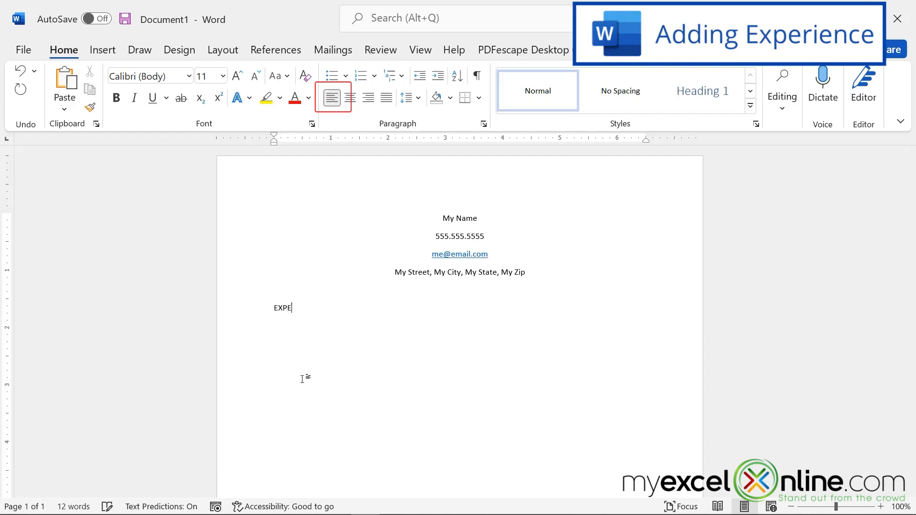
text(RIENCE)
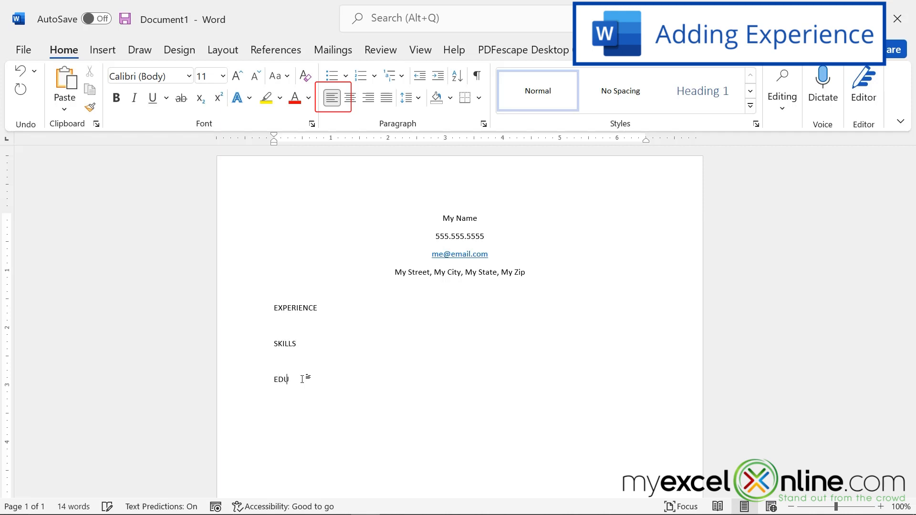
text(CATION)
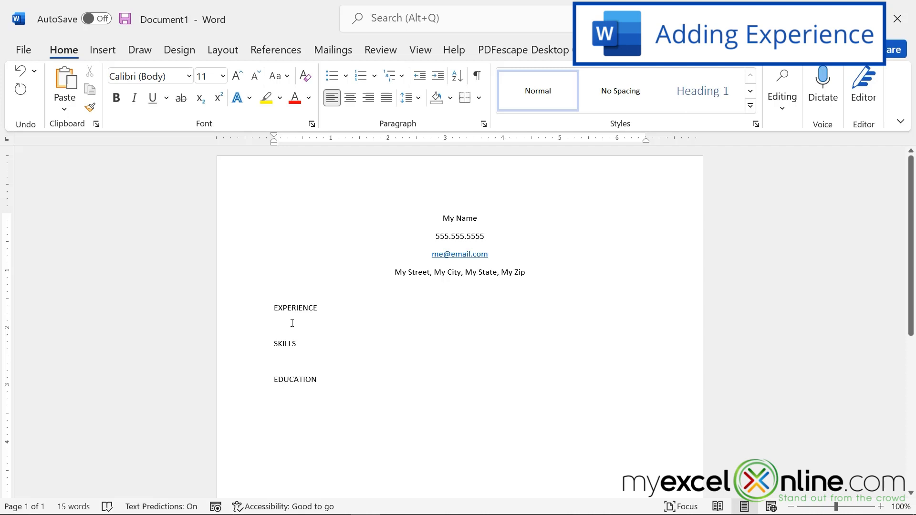
mouse_move(103, 58)
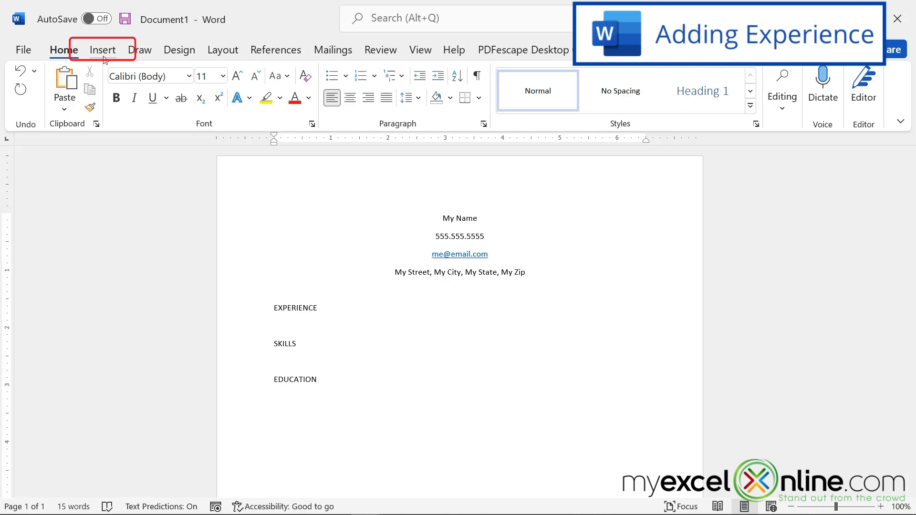
Insert a two-column, one-row table under EXPERIENCE.
click(102, 50)
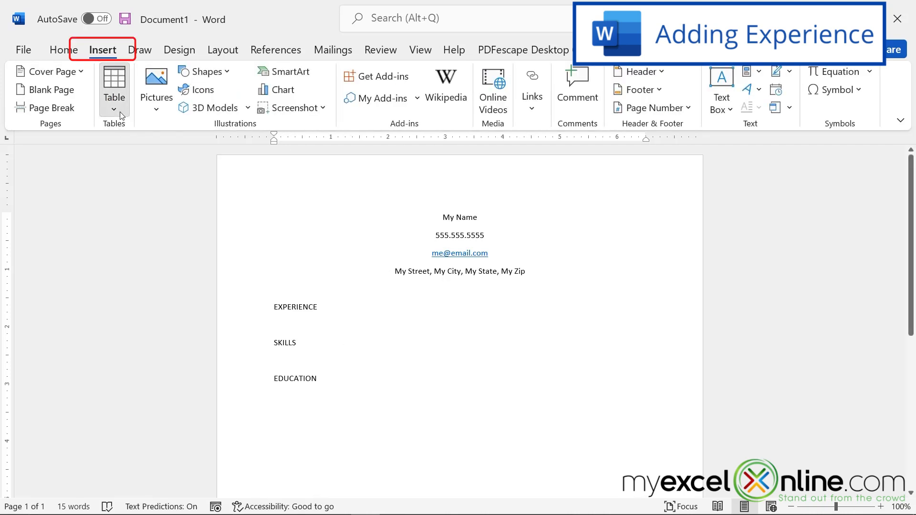
click(114, 97)
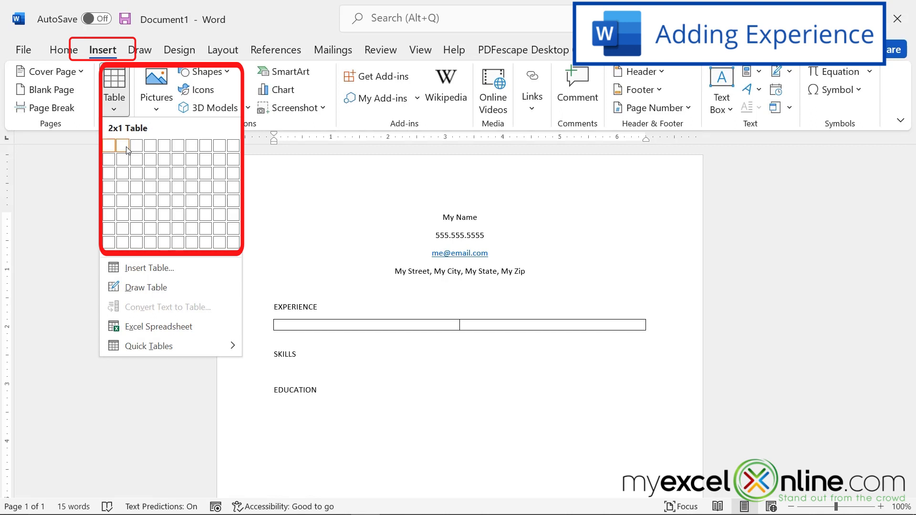
click(116, 144)
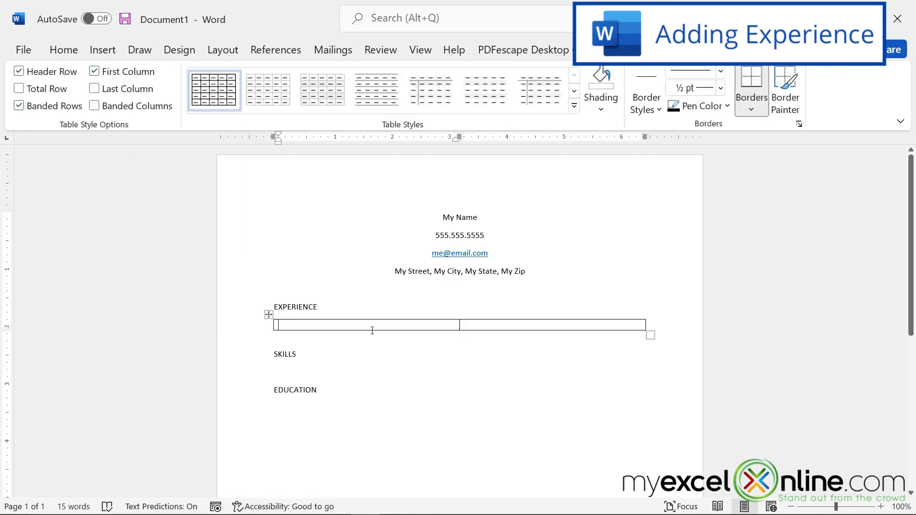
Fill the cells with 'From date – to date' and 'Job title, company, city, state'.
text(From date)
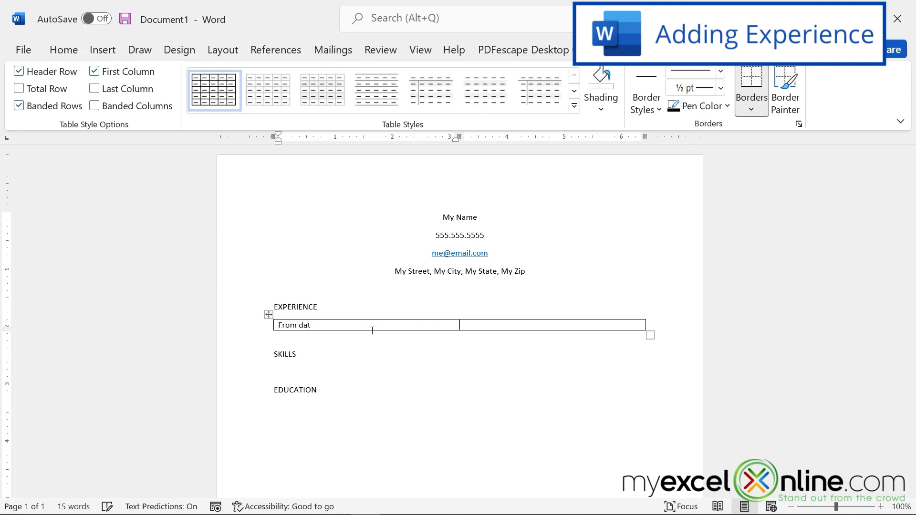
text(e – to date)
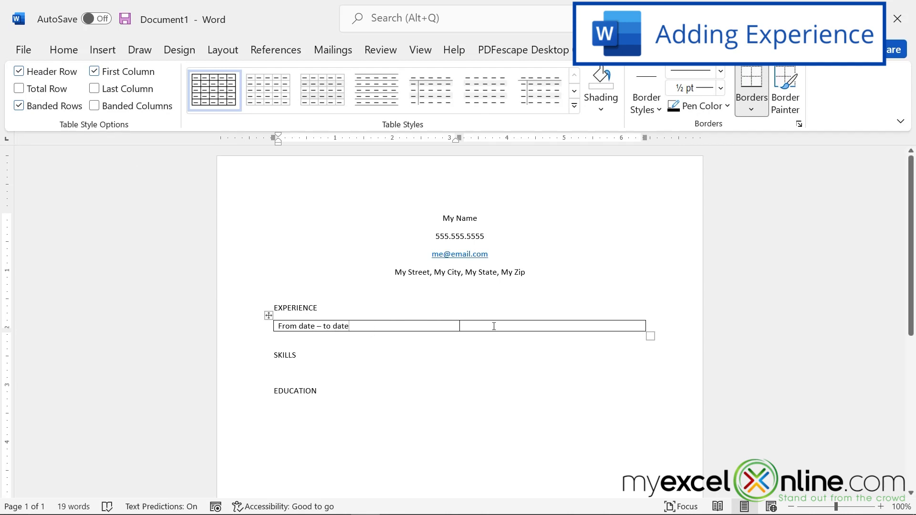
text(Job)
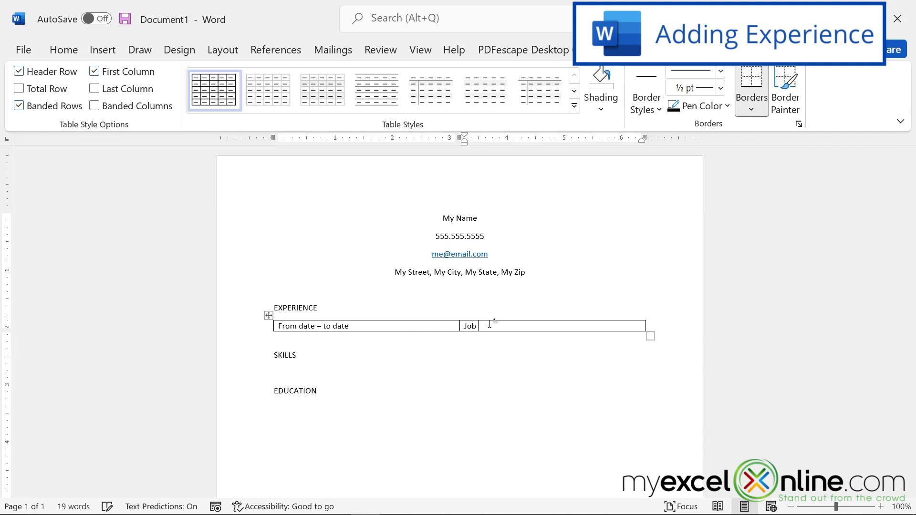
text(title, company,)
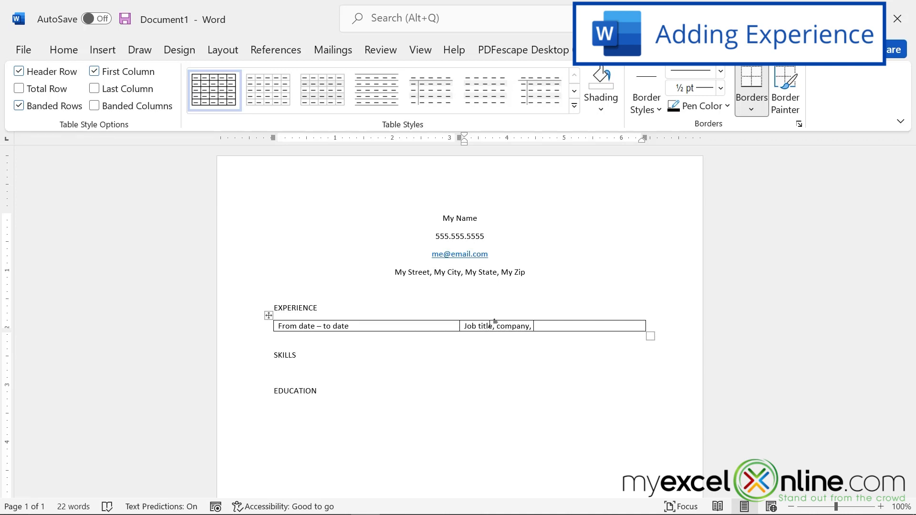
text(city, state)
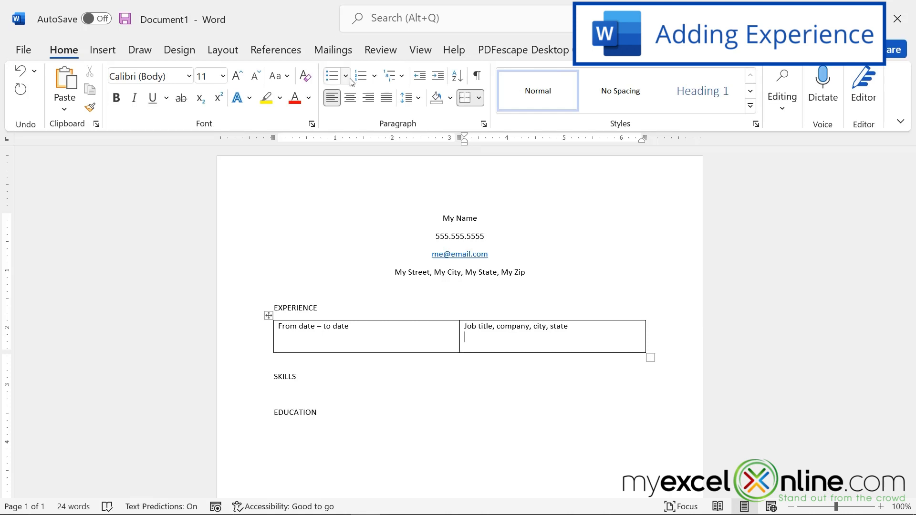
mouse_move(332, 76)
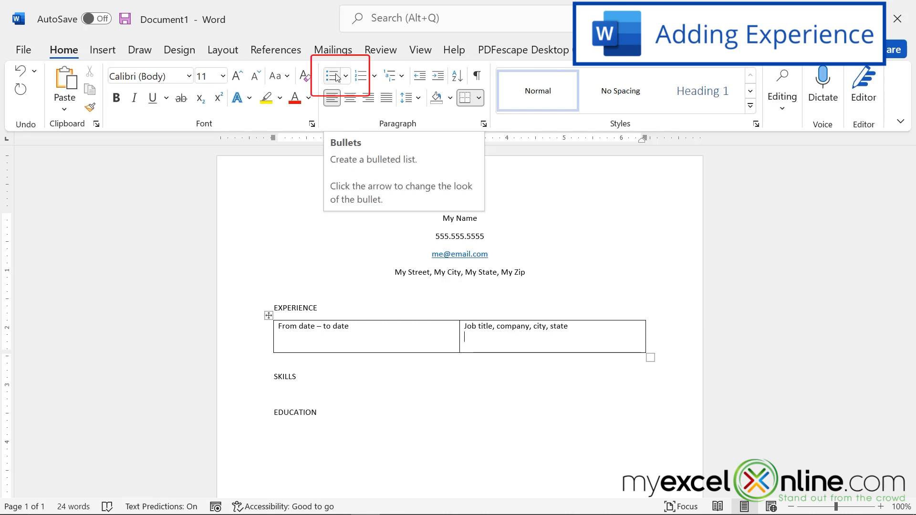
mouse_move(335, 77)
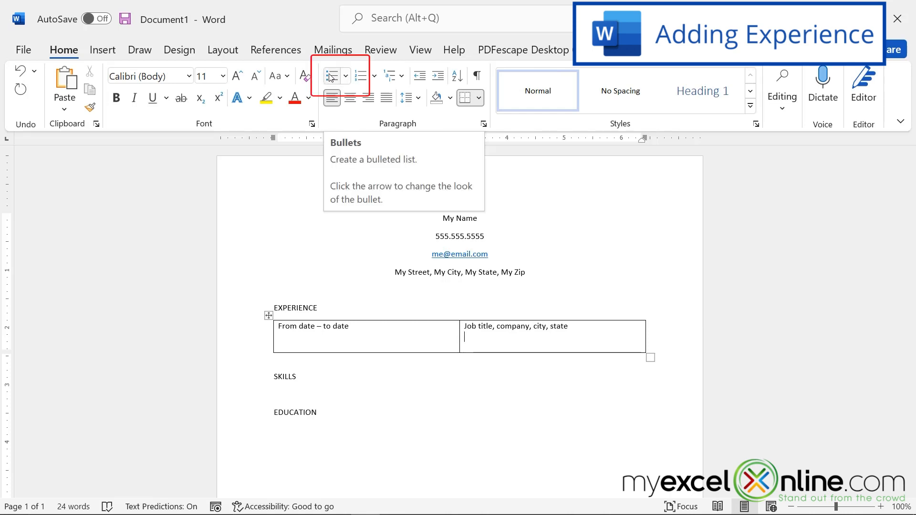
List bulleted Accomplishment 1 and Accomplishment 2 beneath the job title line.
click(333, 76)
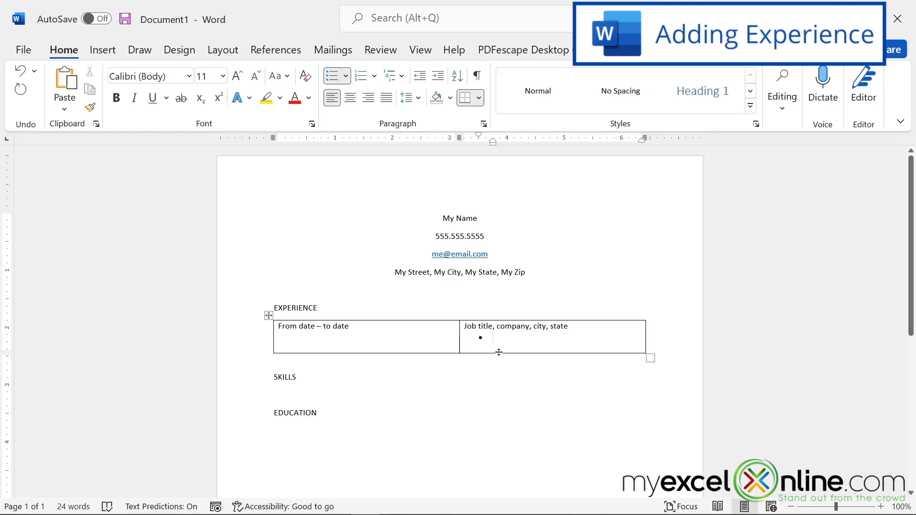
click(493, 337)
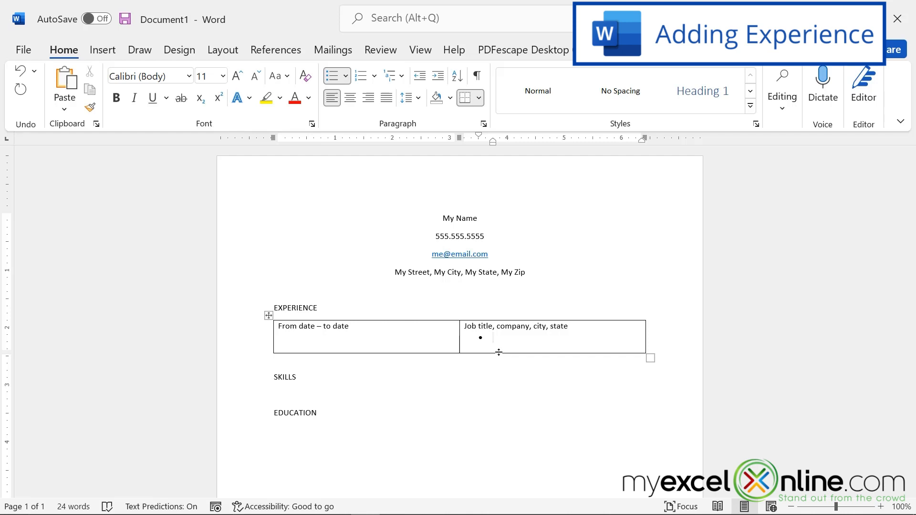
click(494, 338)
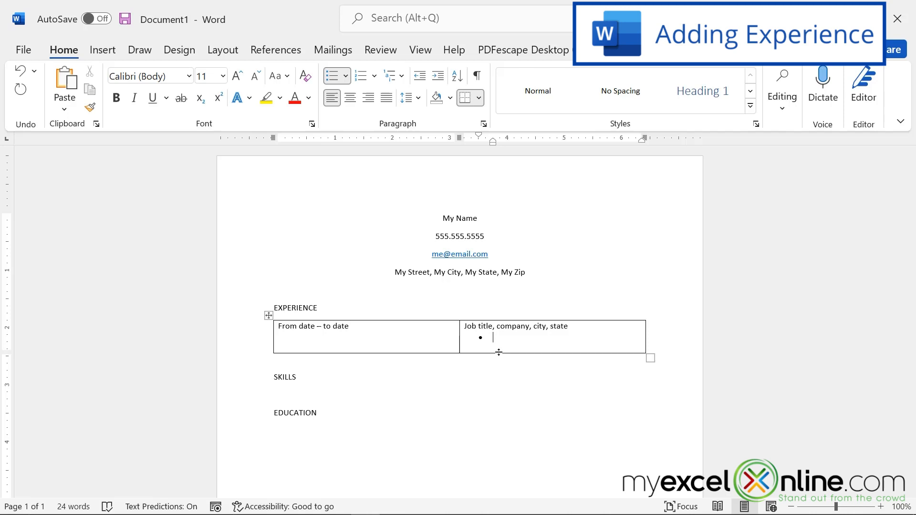
text(Accomplishment 1)
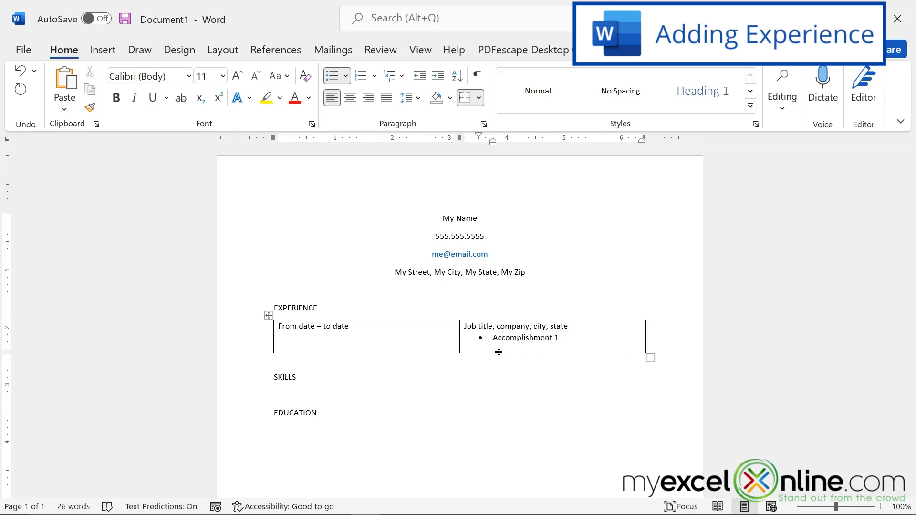
key(enter)
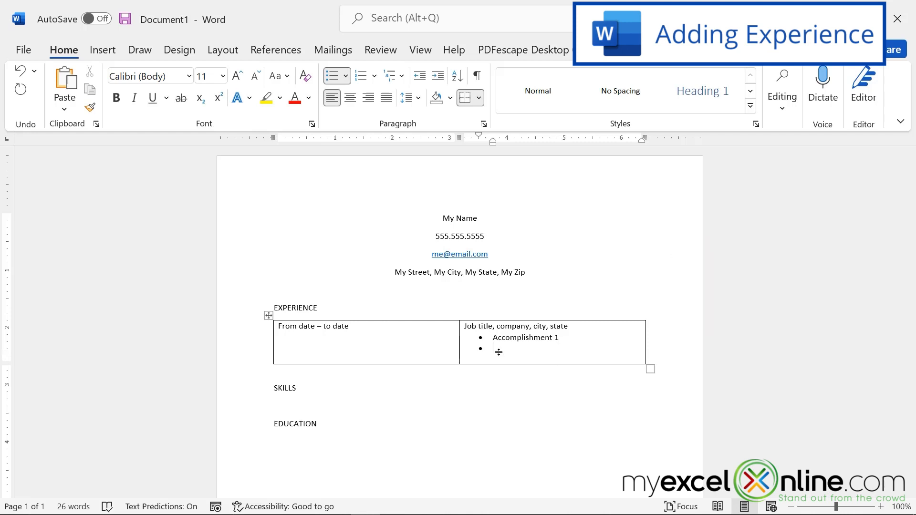
text(Accomplishment 2)
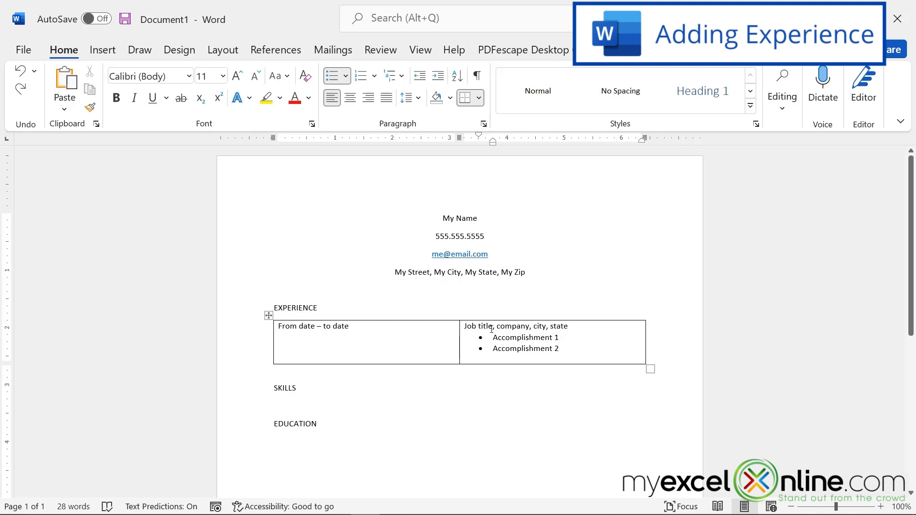
Make 'Job title' bold and 'company' italic in the first experience row.
right_click(497, 325)
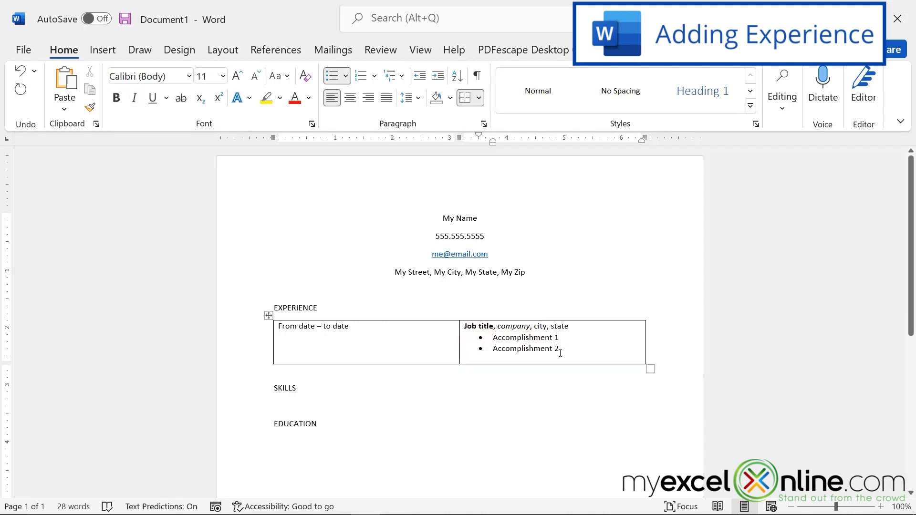
click(560, 349)
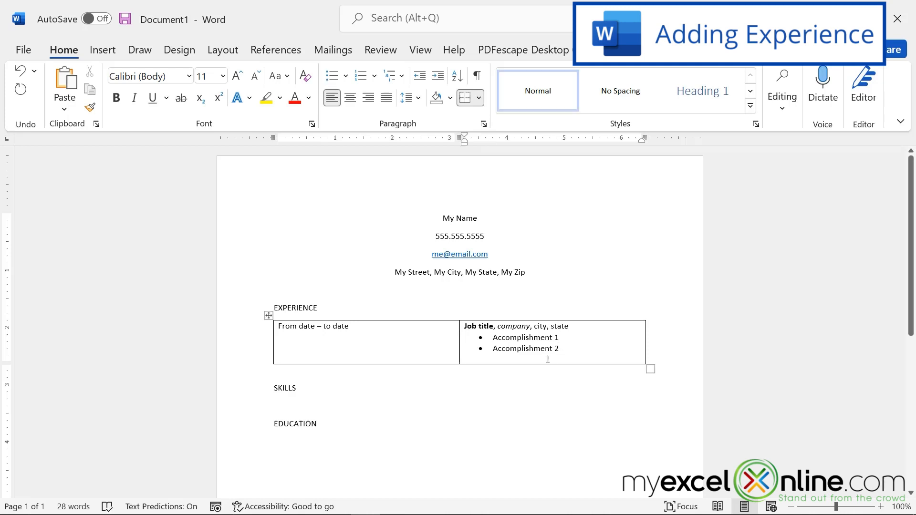
Copy the first experience row and paste it to give three identical rows.
key(Tab)
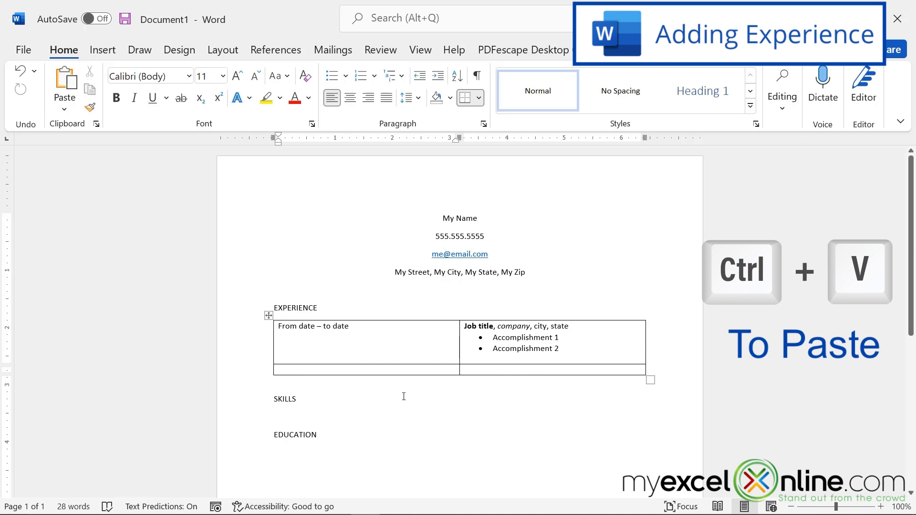
key(ctrl+v)
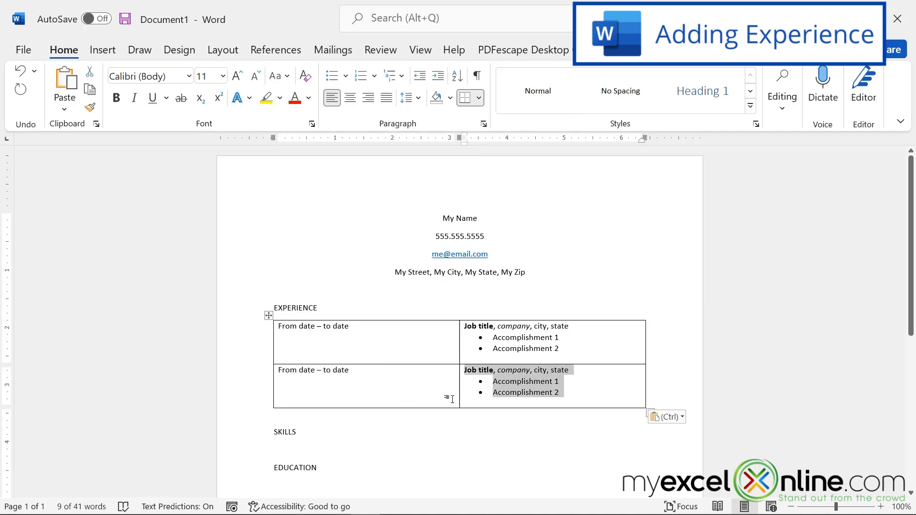
key(ctrl+v)
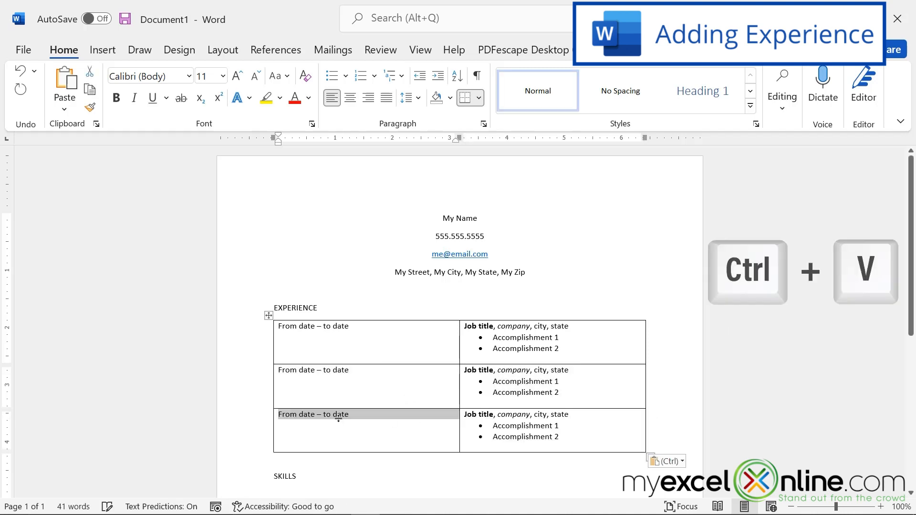
key(ctrl+v)
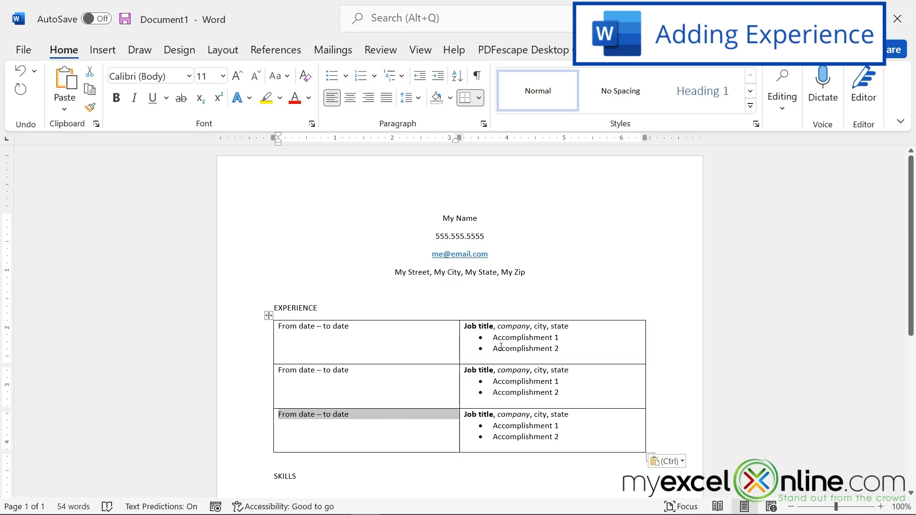
scroll(down, 3)
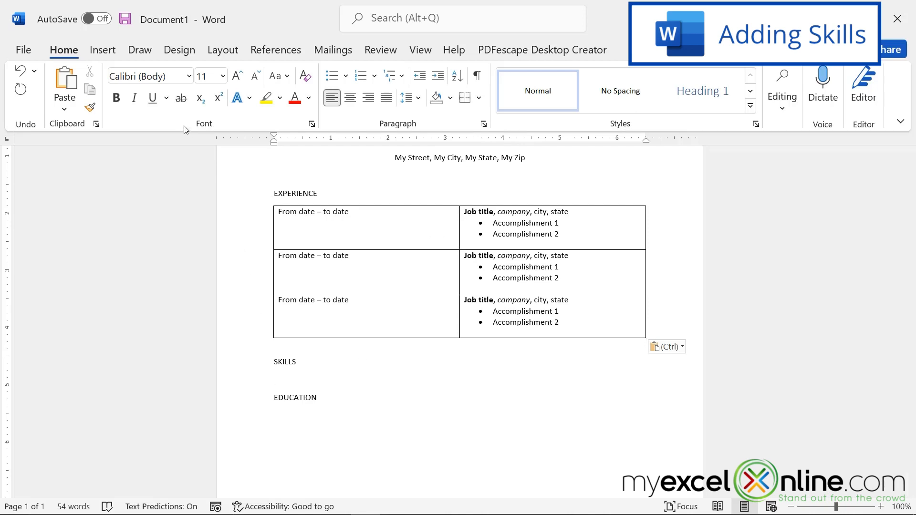
Insert a four-column, one-row table under SKILLS with bulleted Skill 1–6 in its first two cells.
click(102, 49)
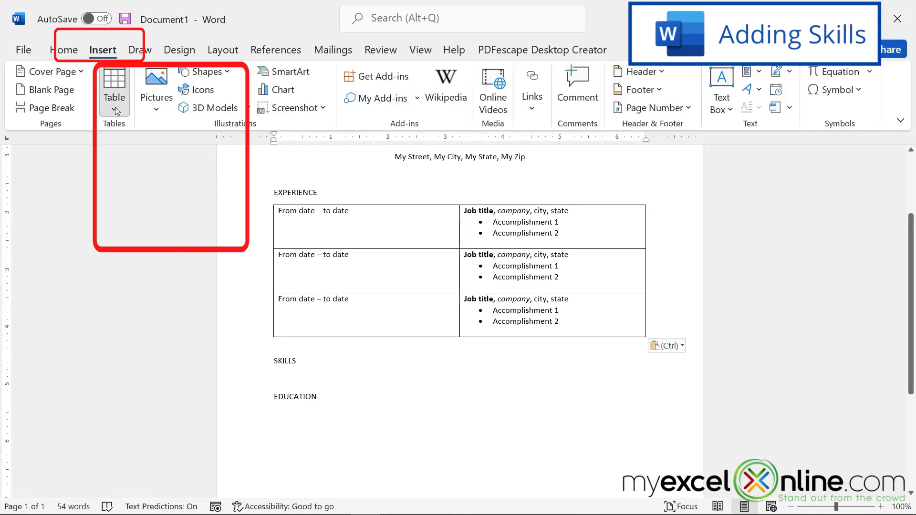
click(113, 96)
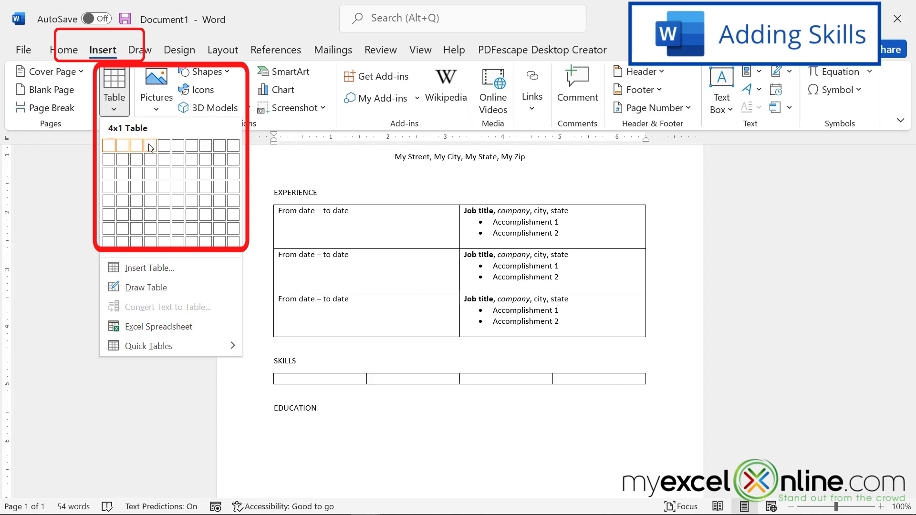
click(148, 147)
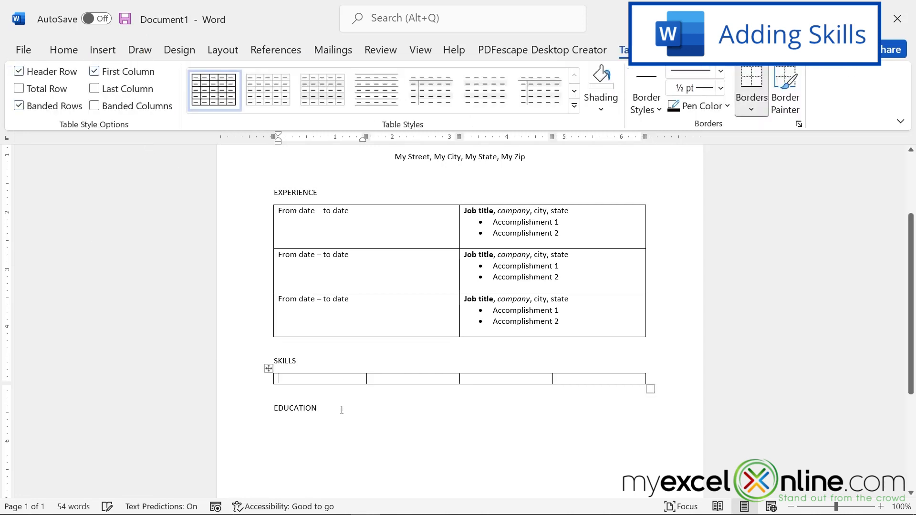
click(64, 50)
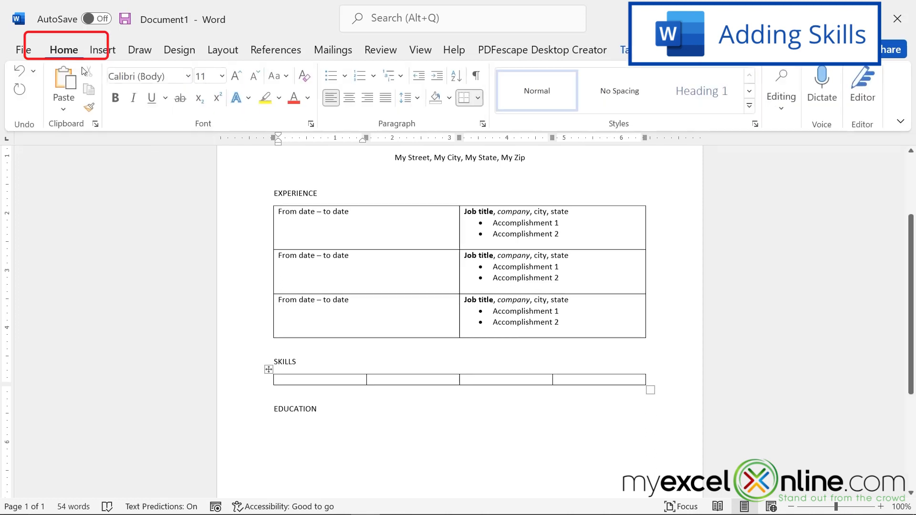
click(332, 76)
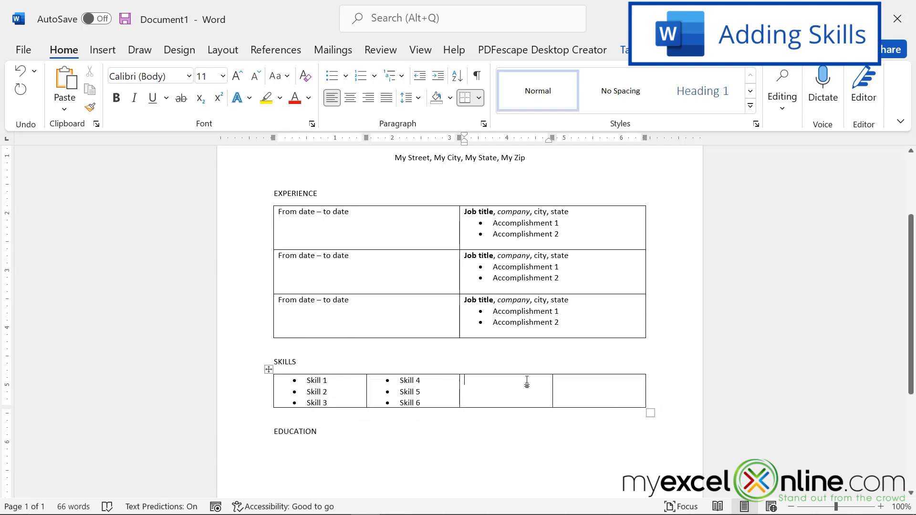
mouse_move(329, 490)
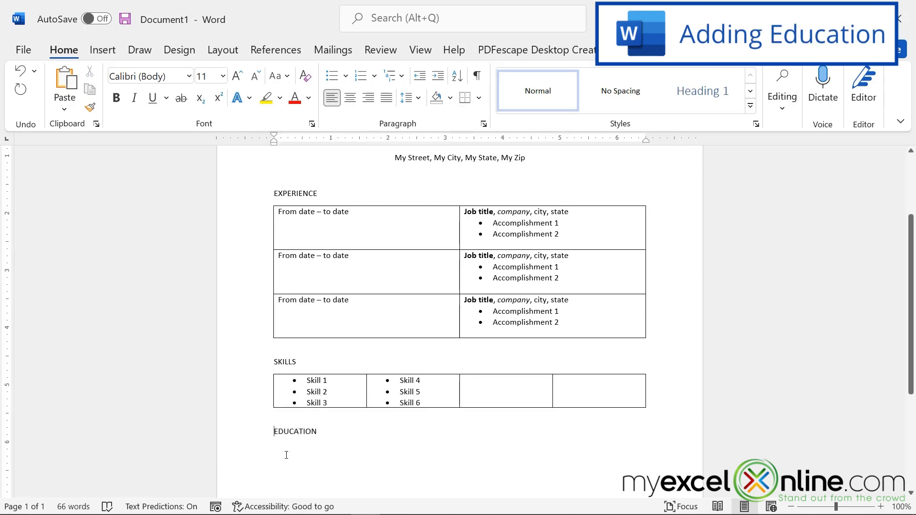
Insert a two-column Education table with Year graduated and Degree name, School name, City, State.
key(enter)
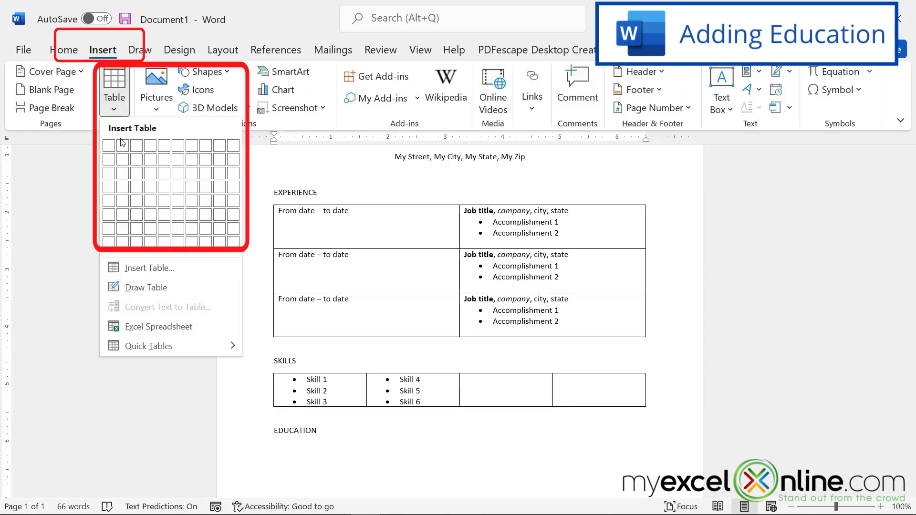
click(125, 145)
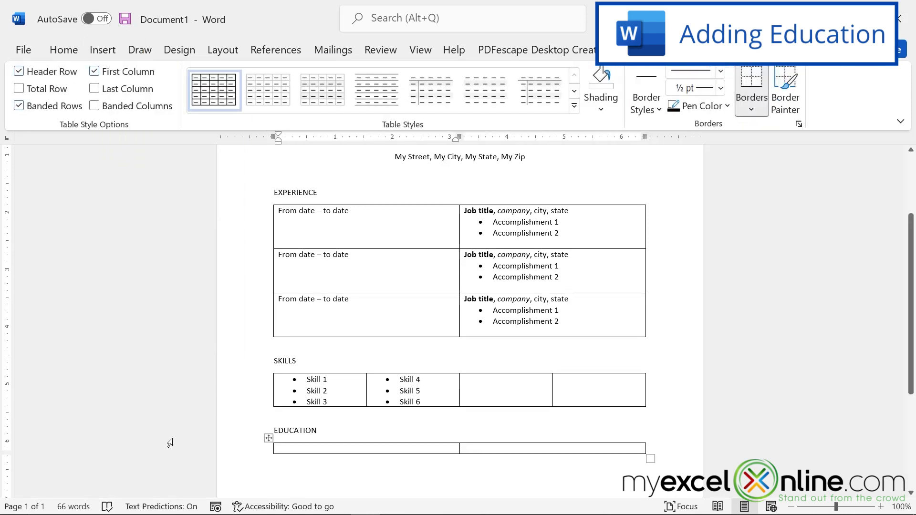
text(Year)
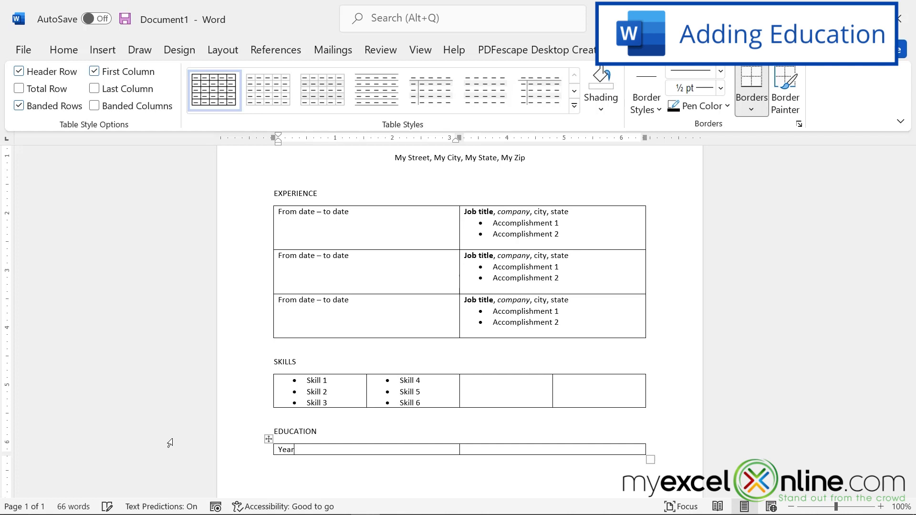
text(graduated)
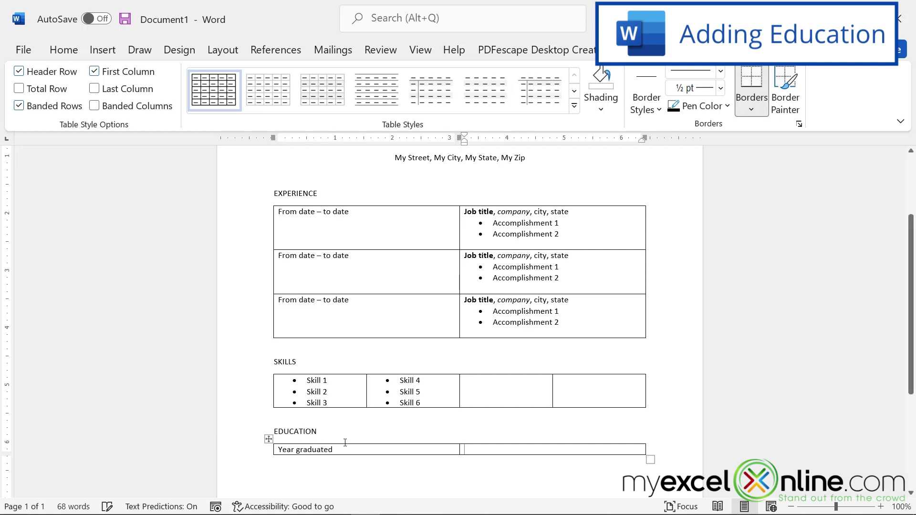
text(Degree name, School name, Cit)
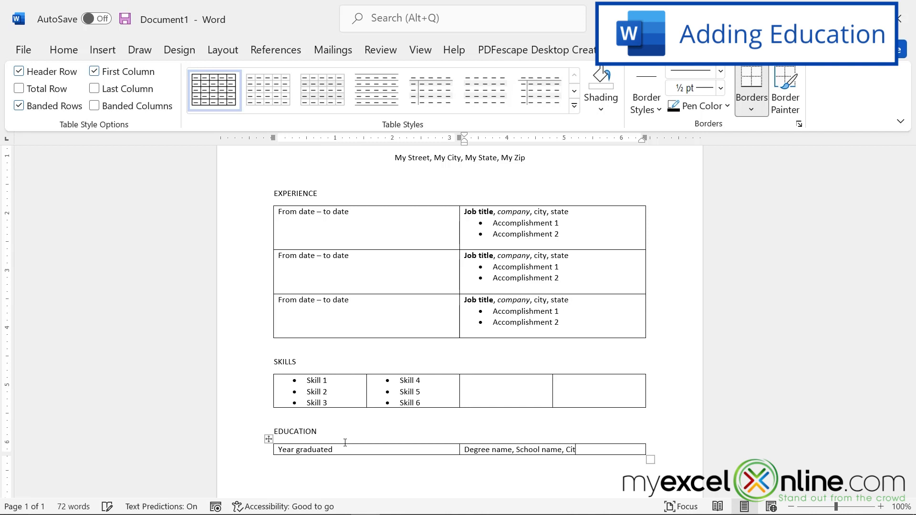
text(y, State)
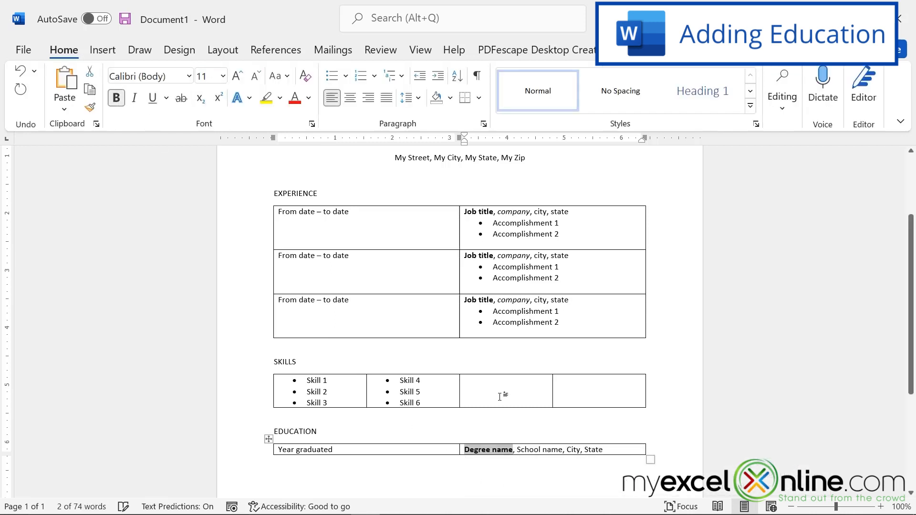
Bold Degree name, italicize School name, add Awards beneath, and add an empty row.
key(ctrl+b)
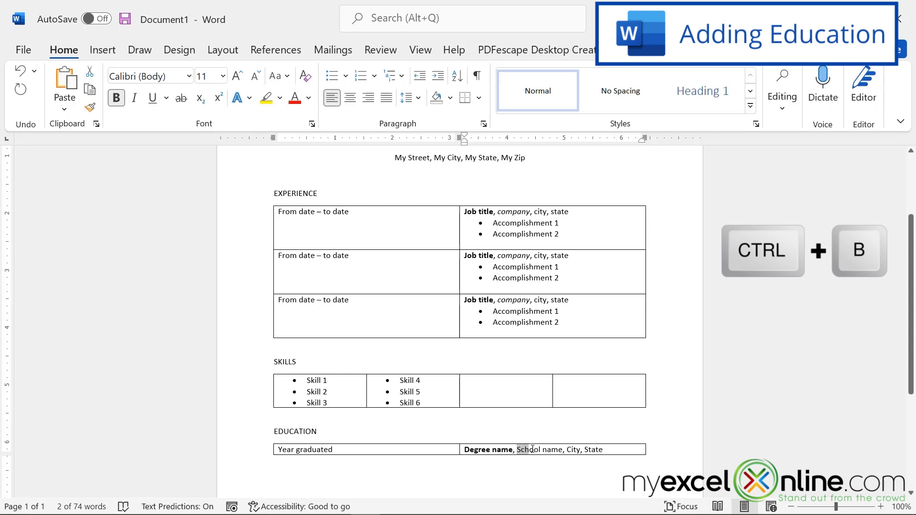
key(ctrl+b)
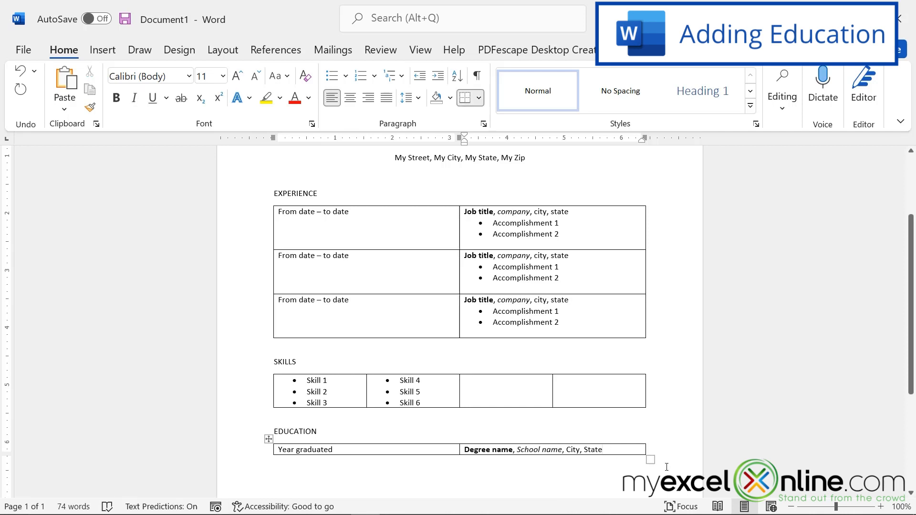
text(Awar)
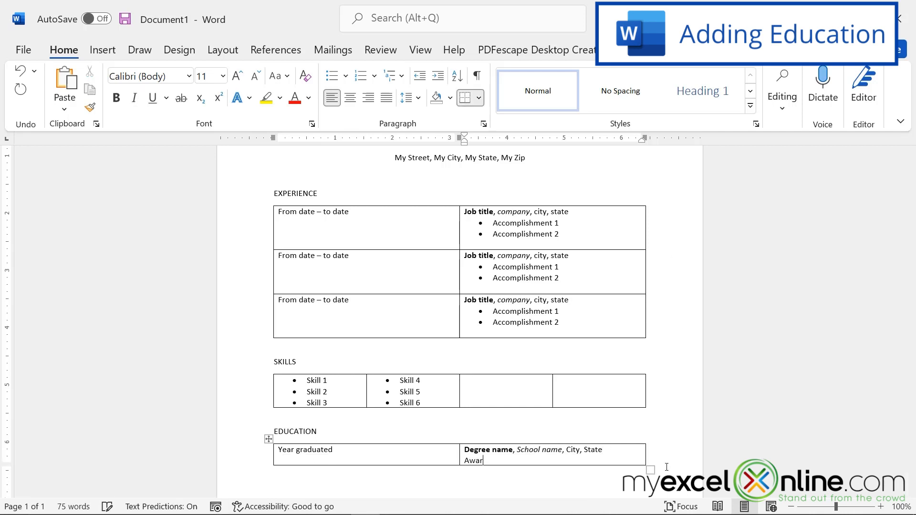
key(tab)
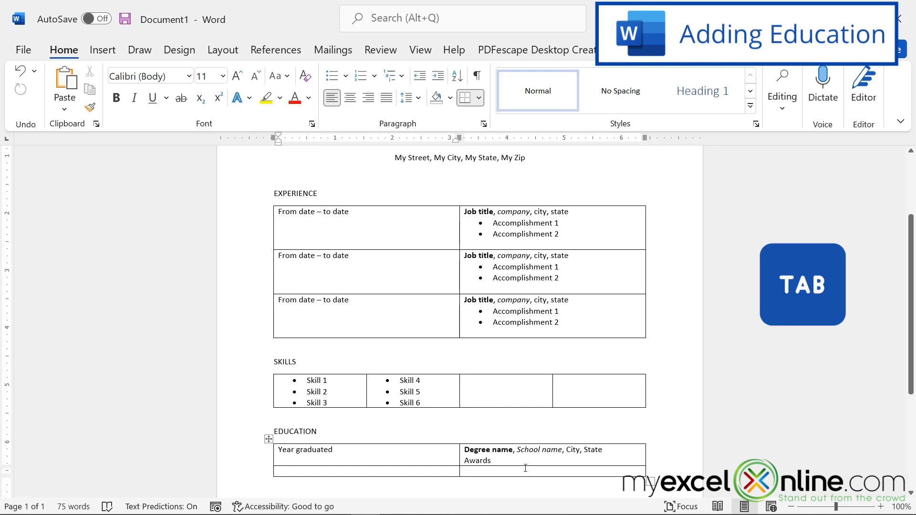
mouse_move(527, 449)
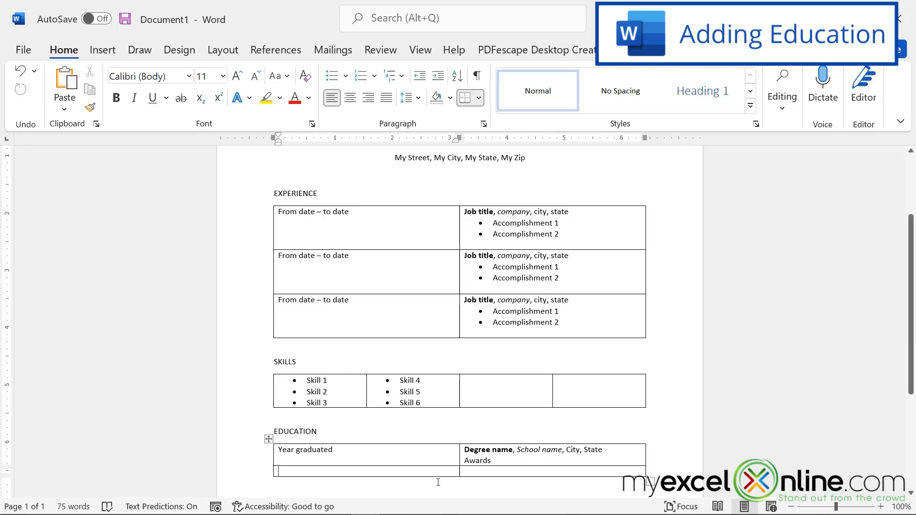
click(304, 320)
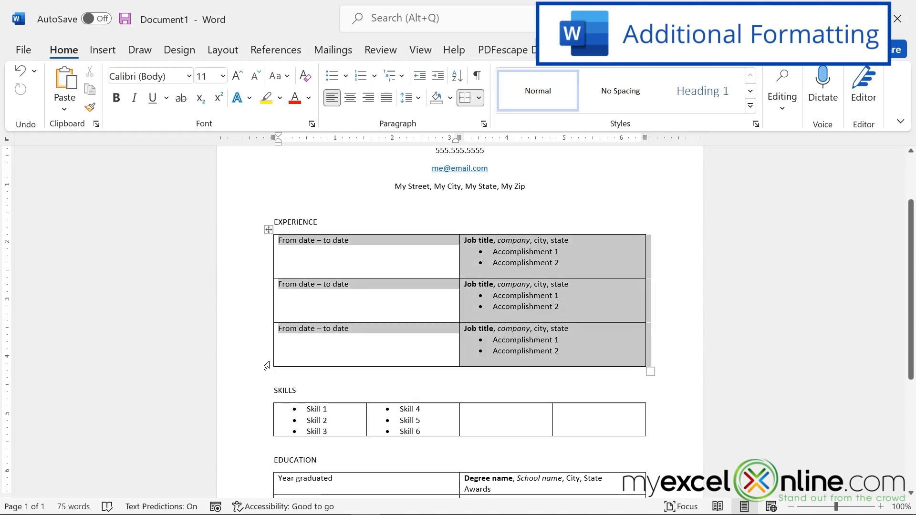
Remove all borders from the Experience and Skills tables.
click(480, 97)
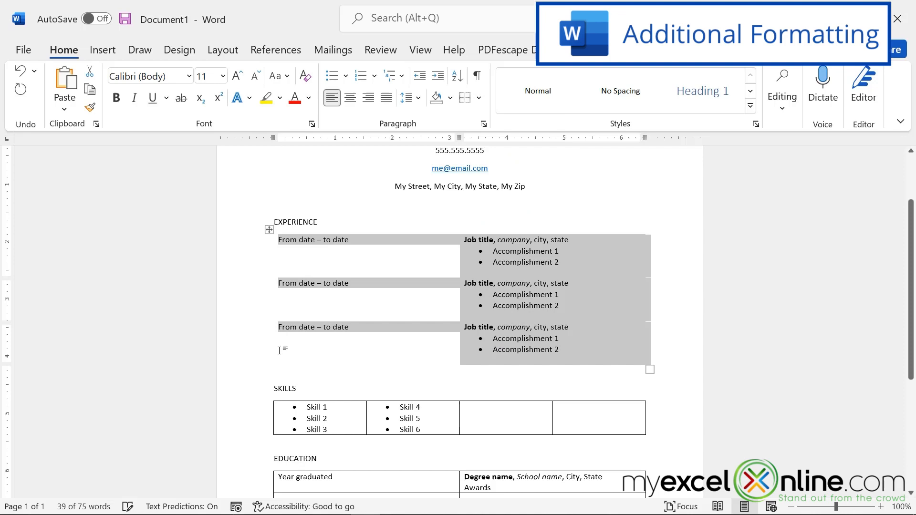
click(480, 97)
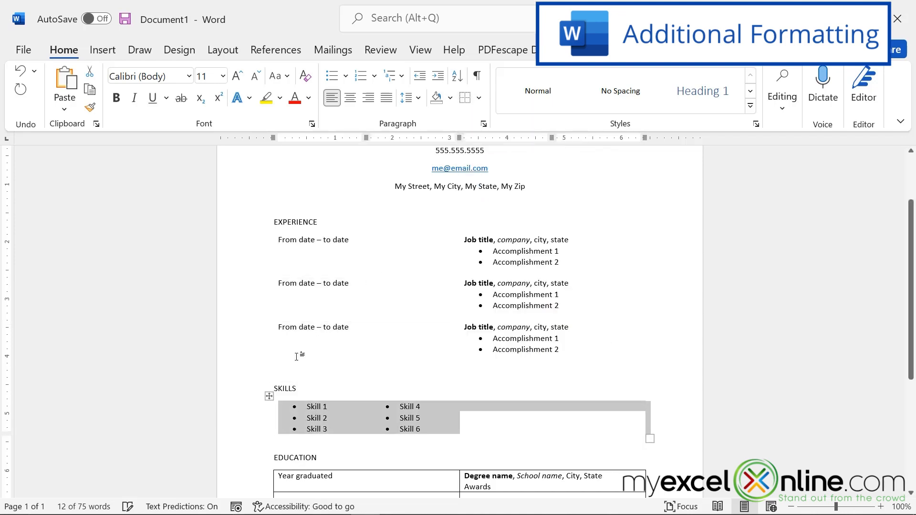
scroll(down, 3)
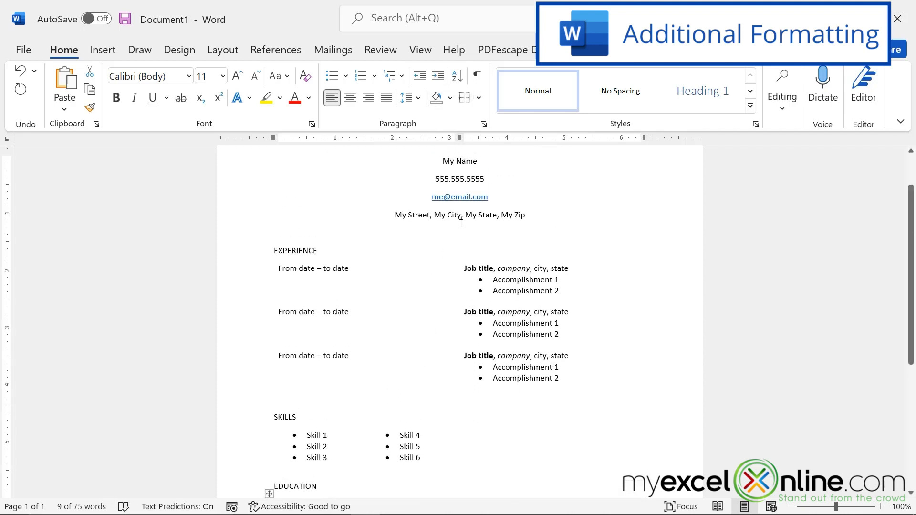
Give the 'My Name' heading a 24 pt font size, leaving the contact details unchanged.
double_click(460, 161)
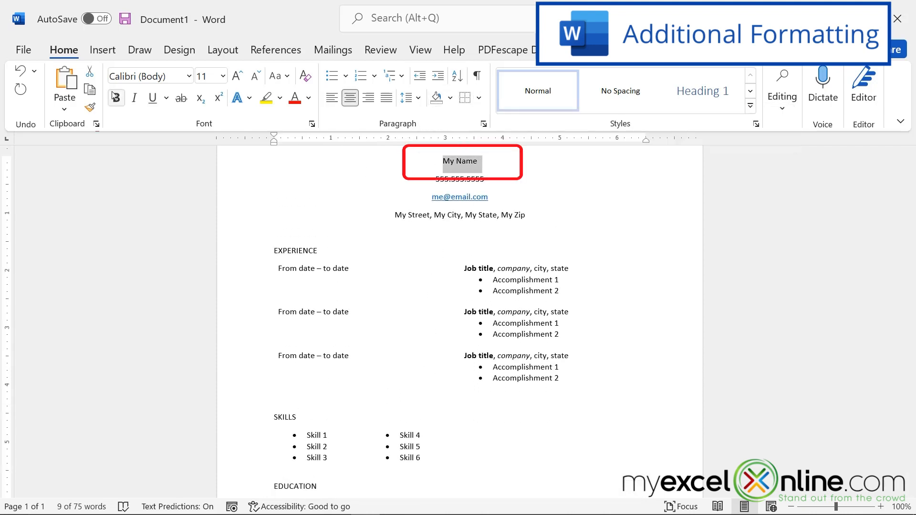
click(223, 75)
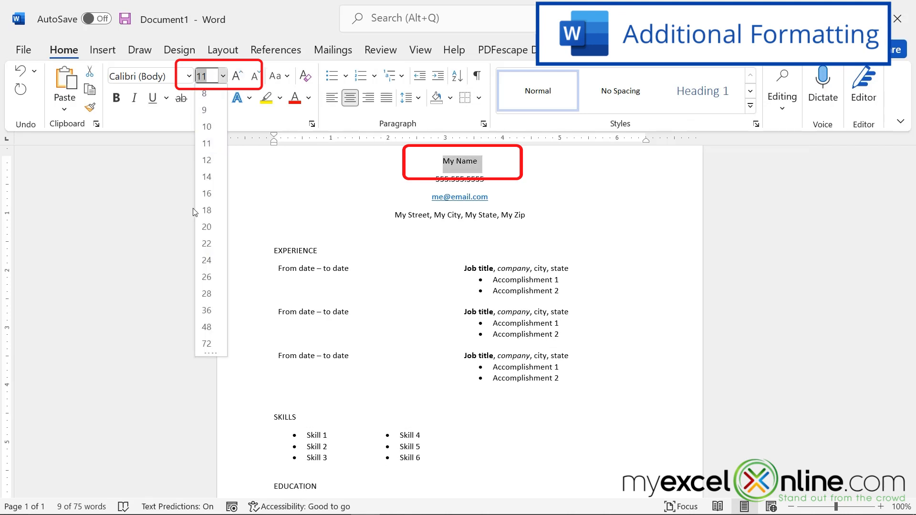
click(206, 243)
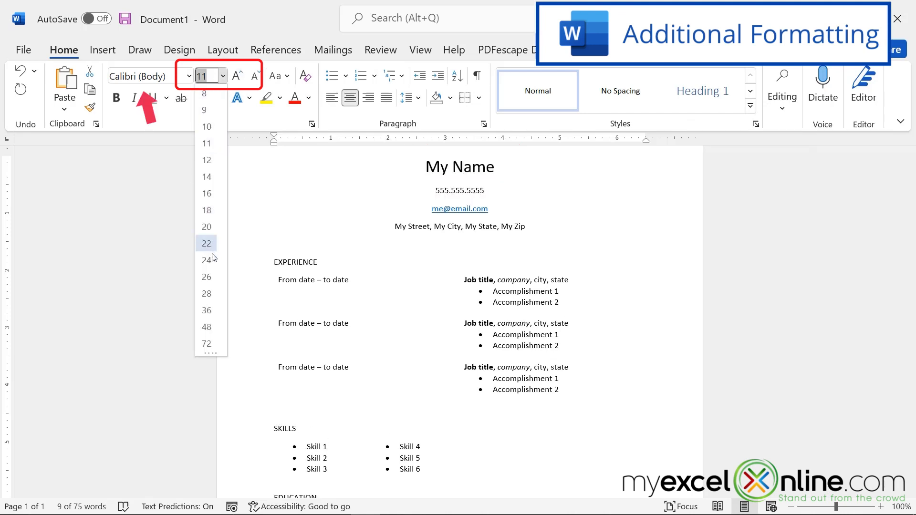
click(206, 260)
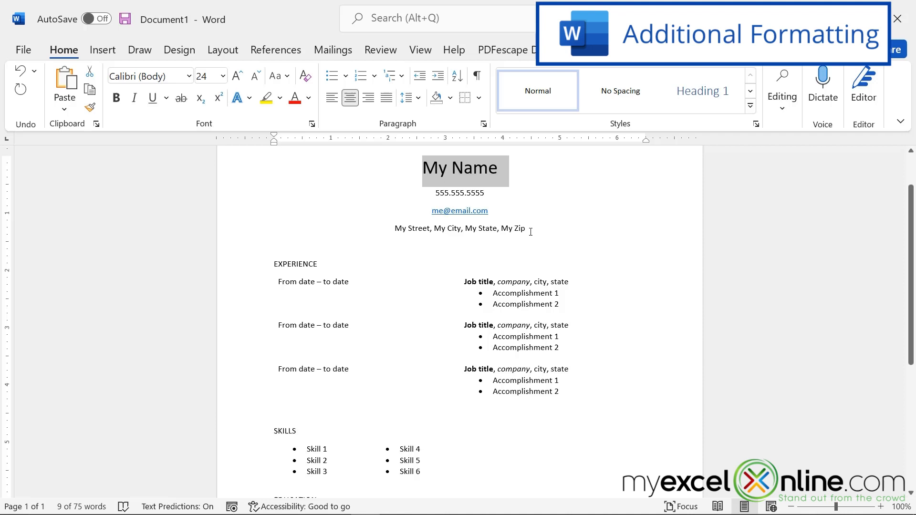
click(433, 228)
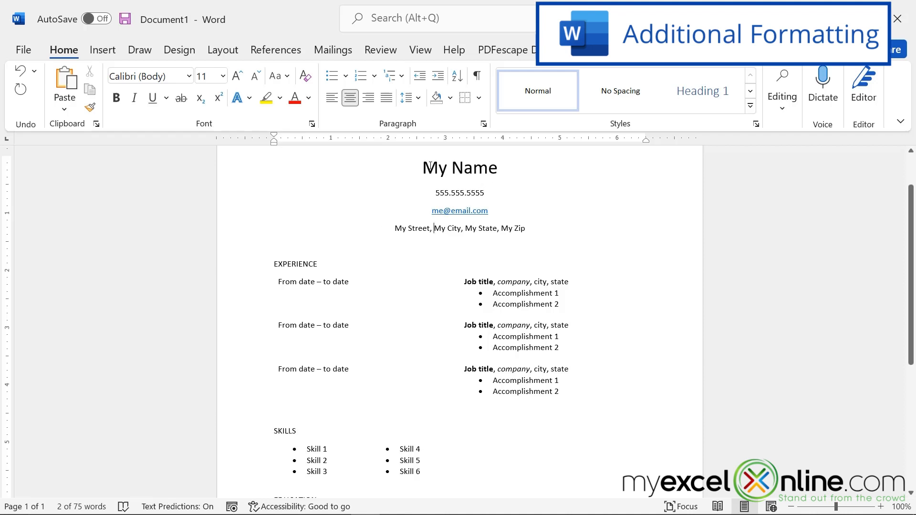
mouse_move(618, 229)
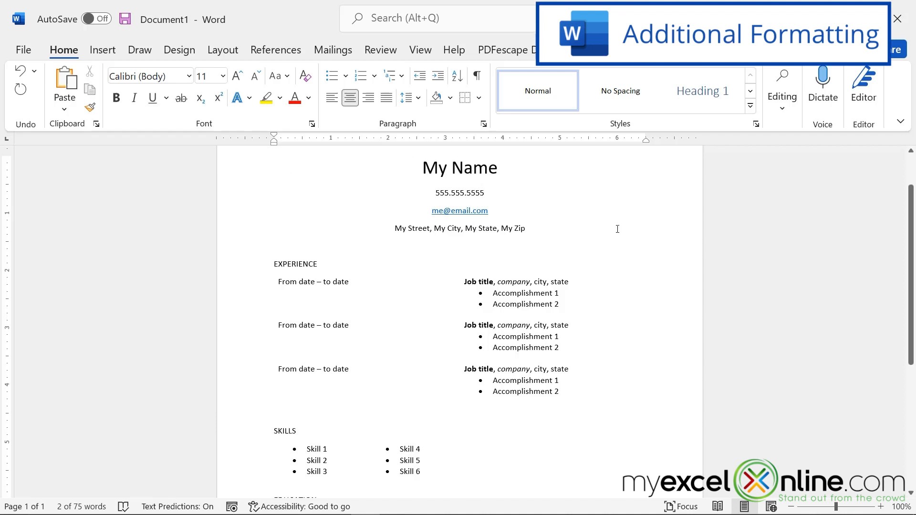
scroll(down, 3)
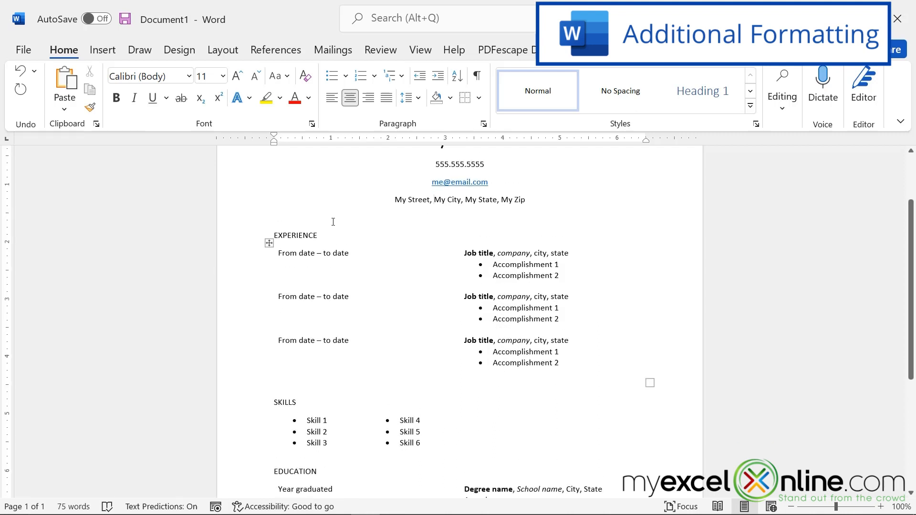
Rule a border beneath the EXPERIENCE heading from the Borders list and review the sections below.
double_click(295, 236)
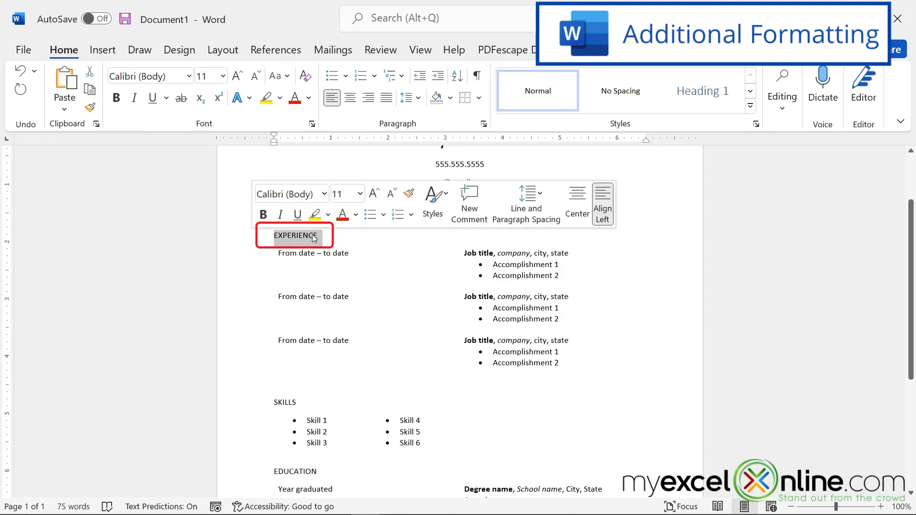
click(467, 98)
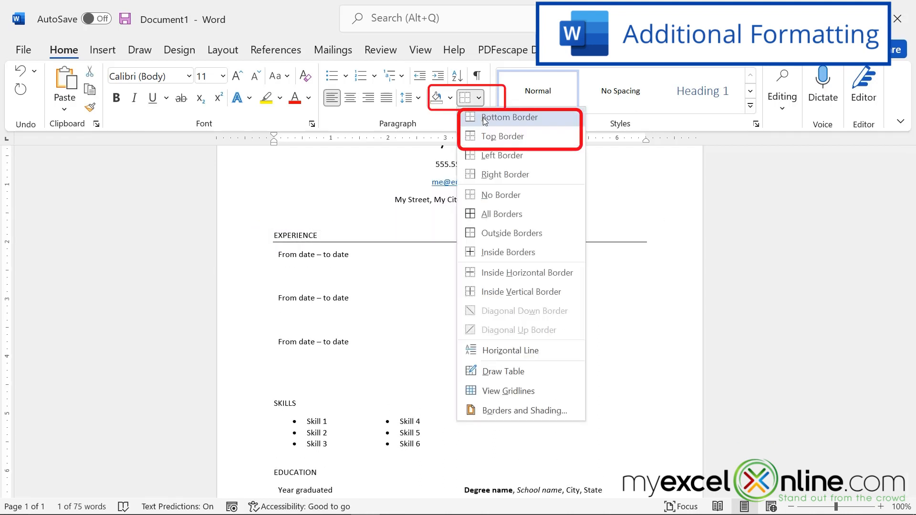
click(509, 117)
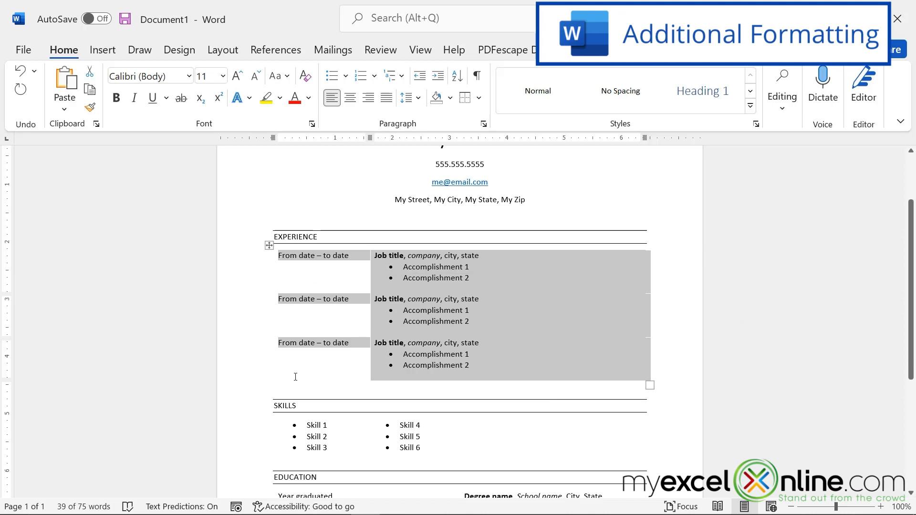
scroll(down, 3)
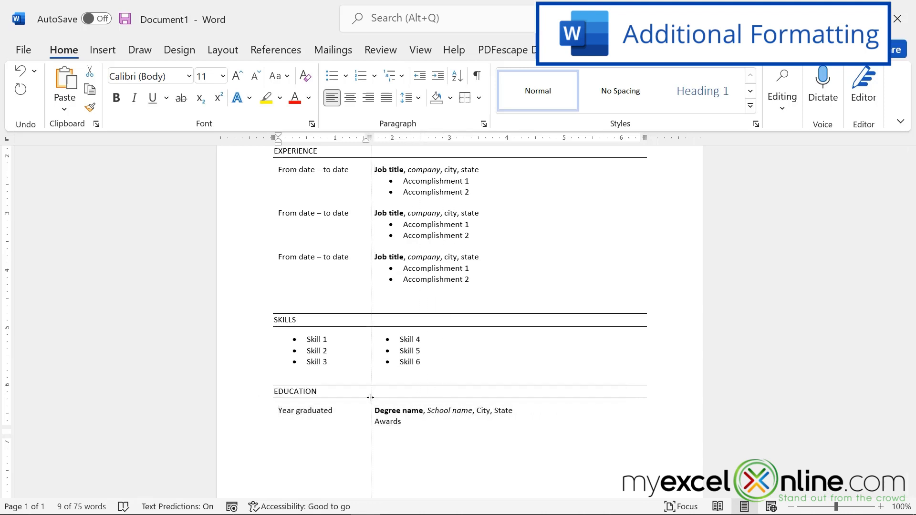
scroll(up, 3)
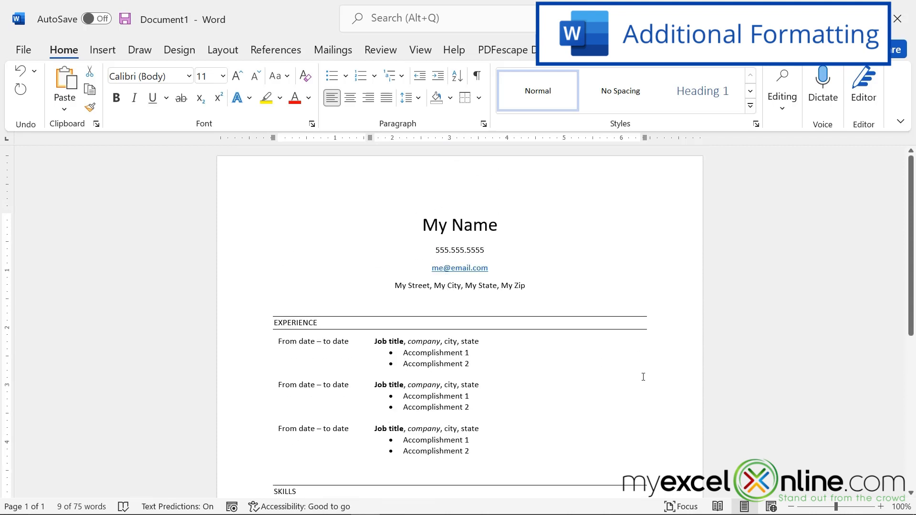
scroll(down, 3)
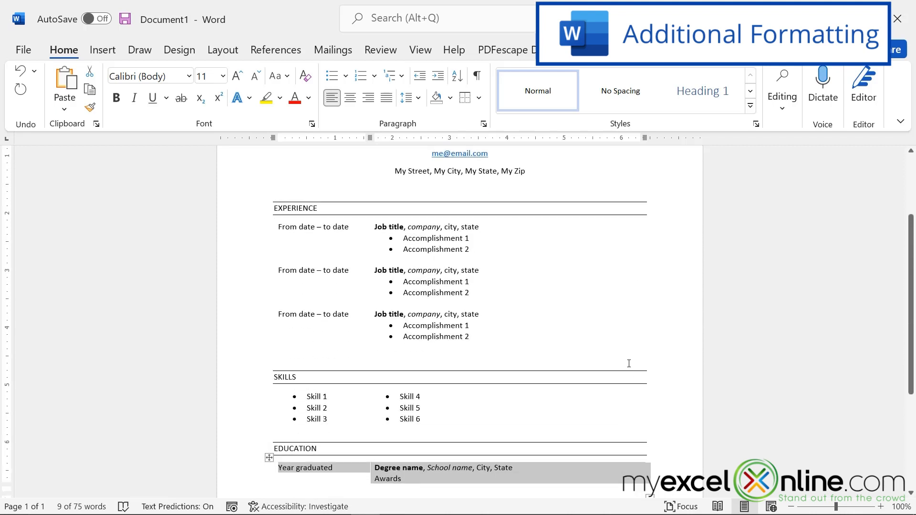